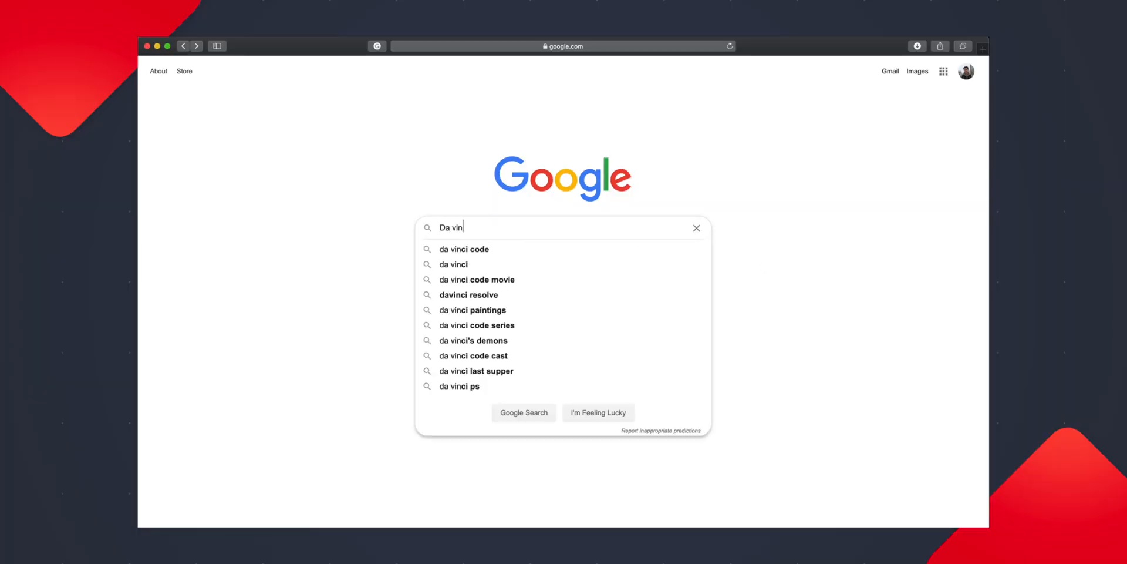
# Request the free DaVinci Resolve 16 Mac OS X download from the Blackmagic Design site.
pyautogui.click(468, 295)
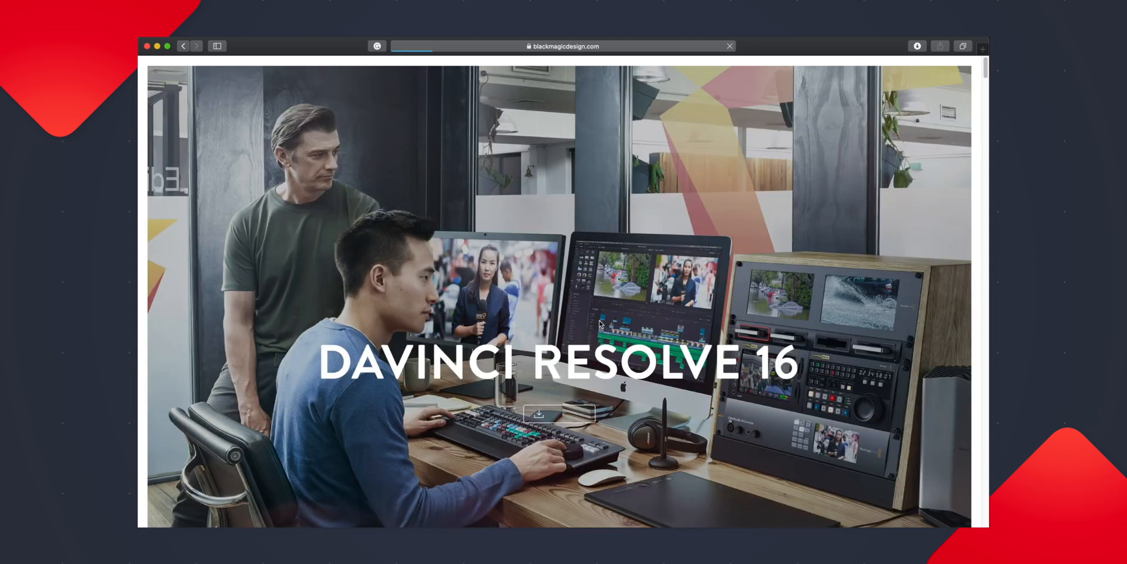
pyautogui.click(538, 414)
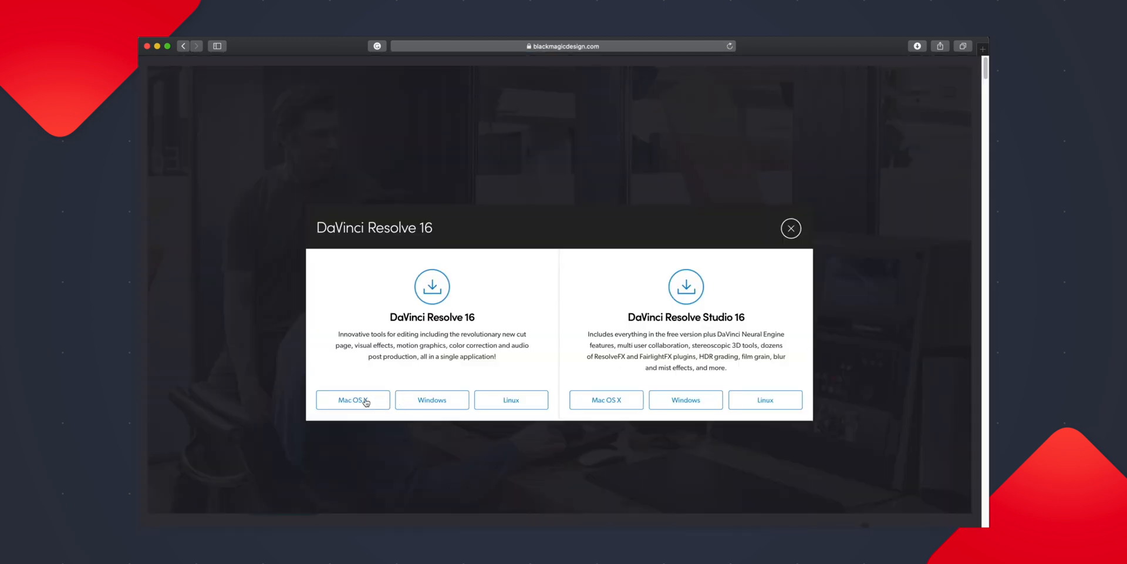
pyautogui.click(352, 400)
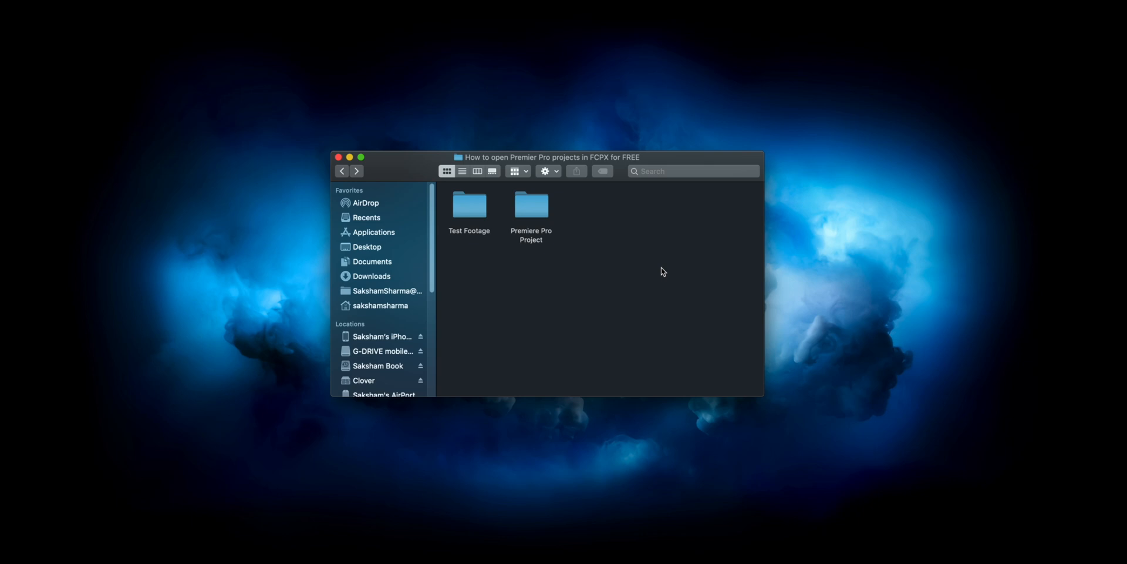
pyautogui.moveTo(676, 236)
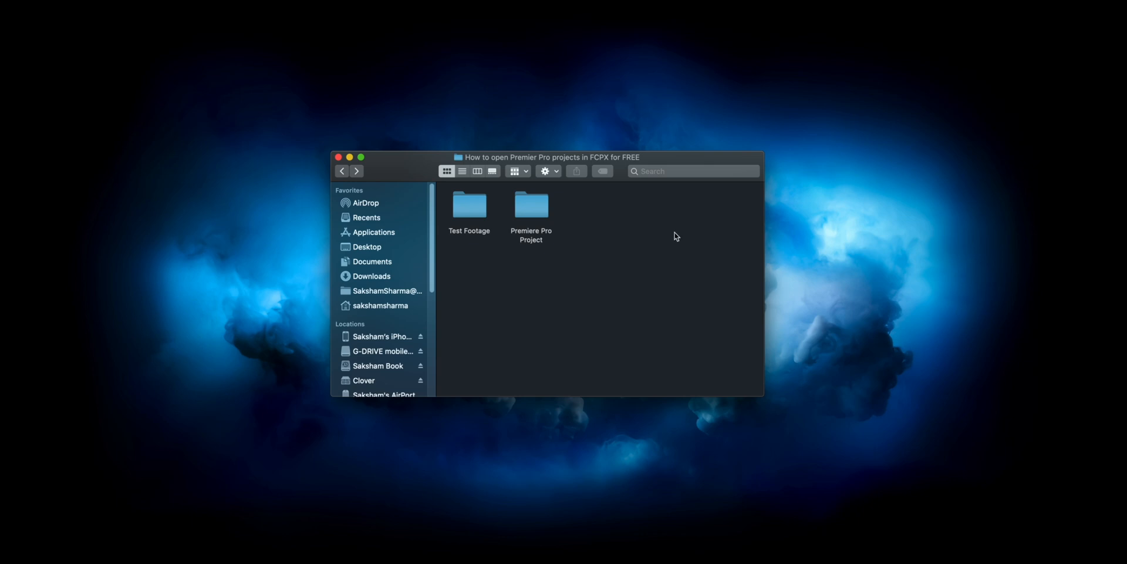
# Preview the Test Footage folder, then browse into the Premiere Pro Project folder.
pyautogui.doubleClick(468, 204)
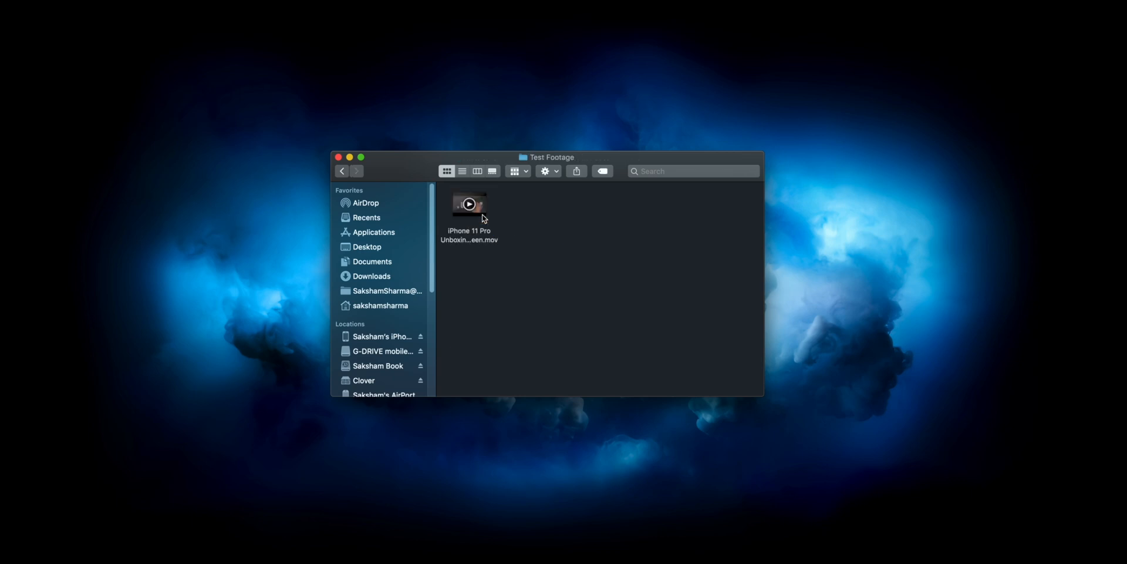
pyautogui.doubleClick(468, 203)
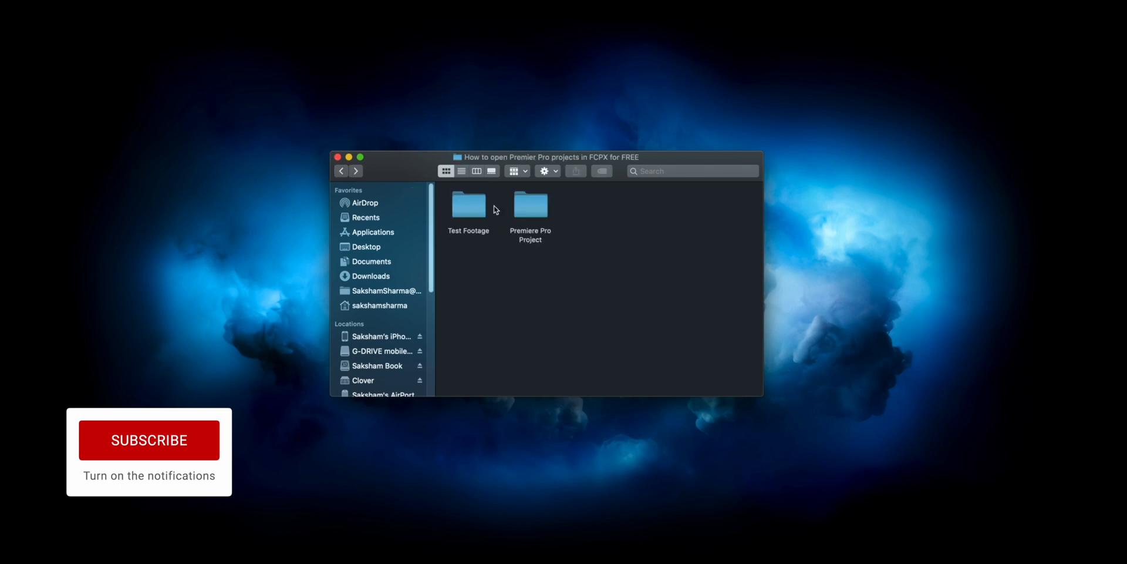
pyautogui.doubleClick(531, 205)
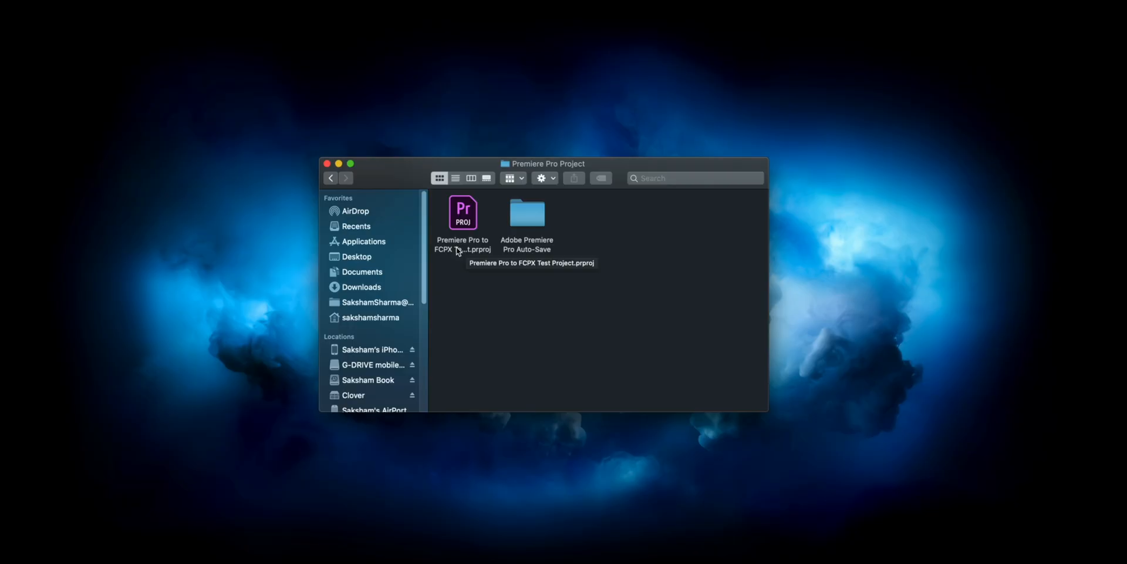
# Load the test .prproj, check the Test Footage bin and scrub the unboxing sequence.
pyautogui.doubleClick(462, 211)
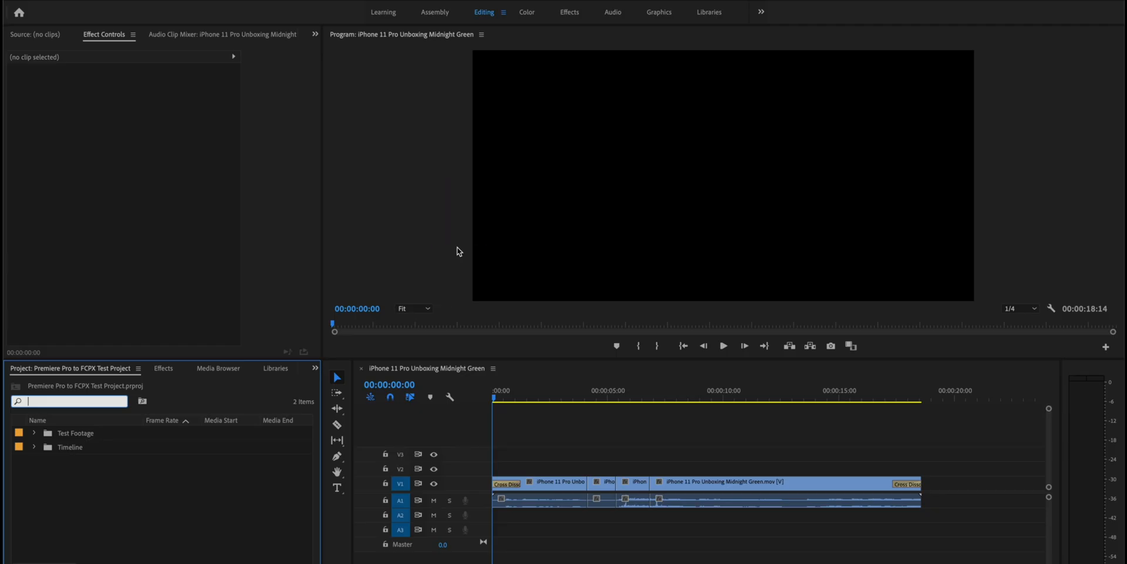
pyautogui.moveTo(57, 419)
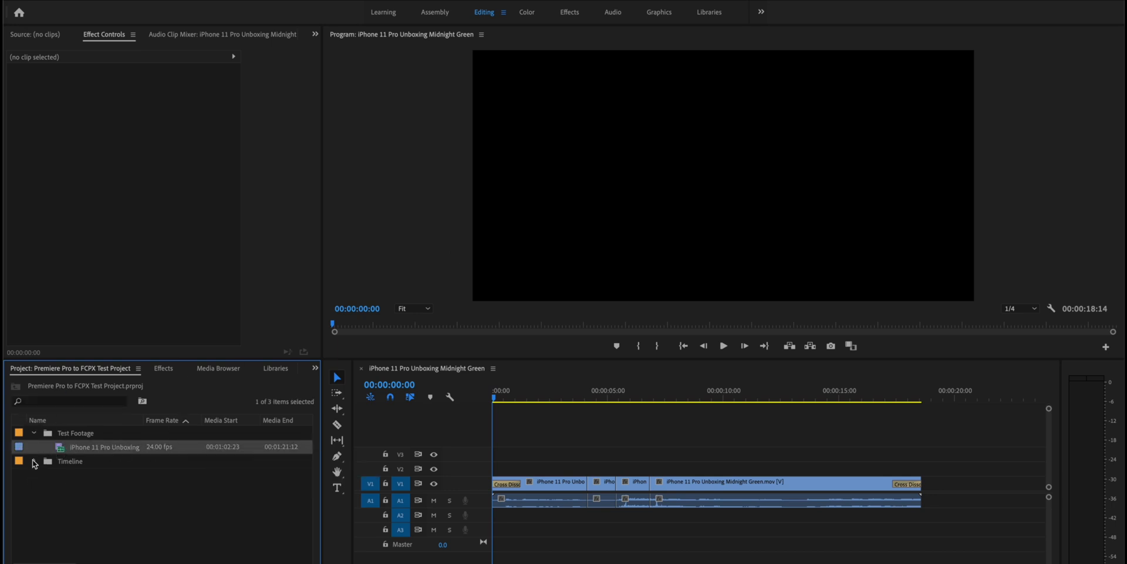
pyautogui.click(33, 461)
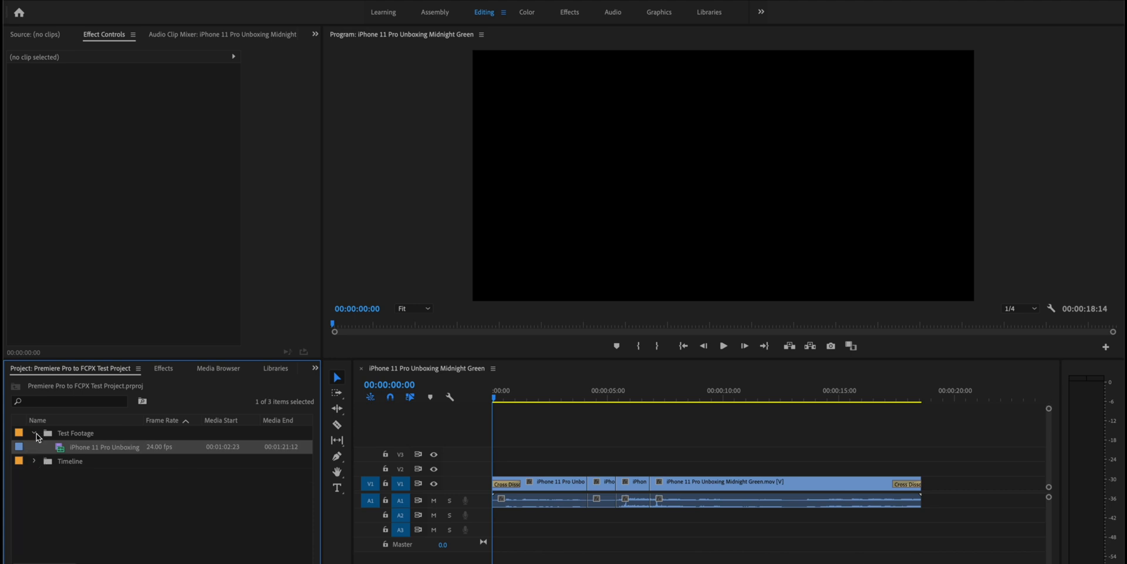
pyautogui.click(35, 432)
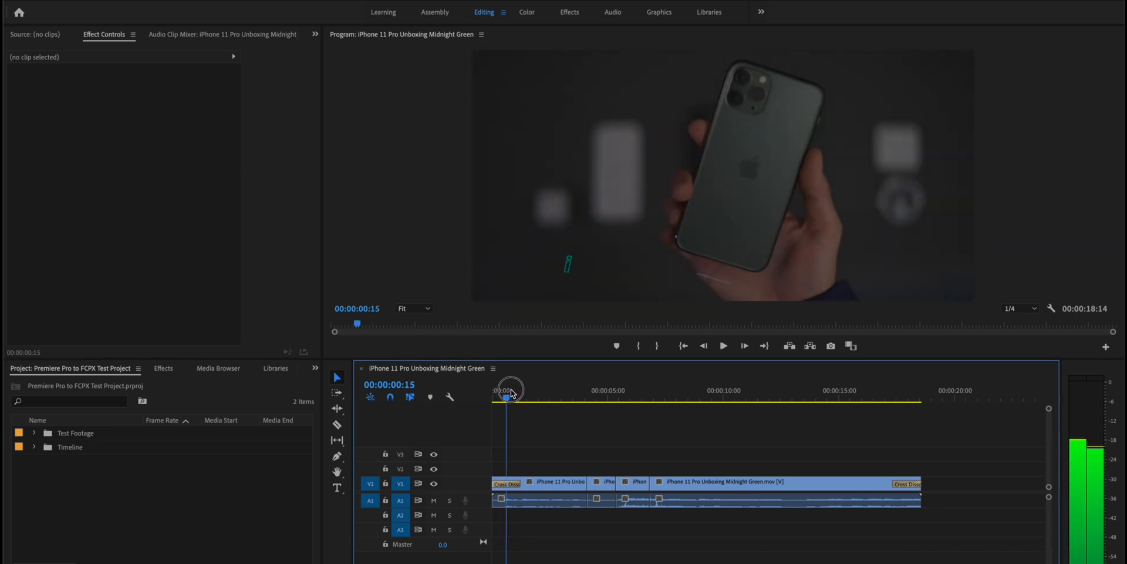
pyautogui.moveTo(511, 388); pyautogui.dragTo(649, 389)
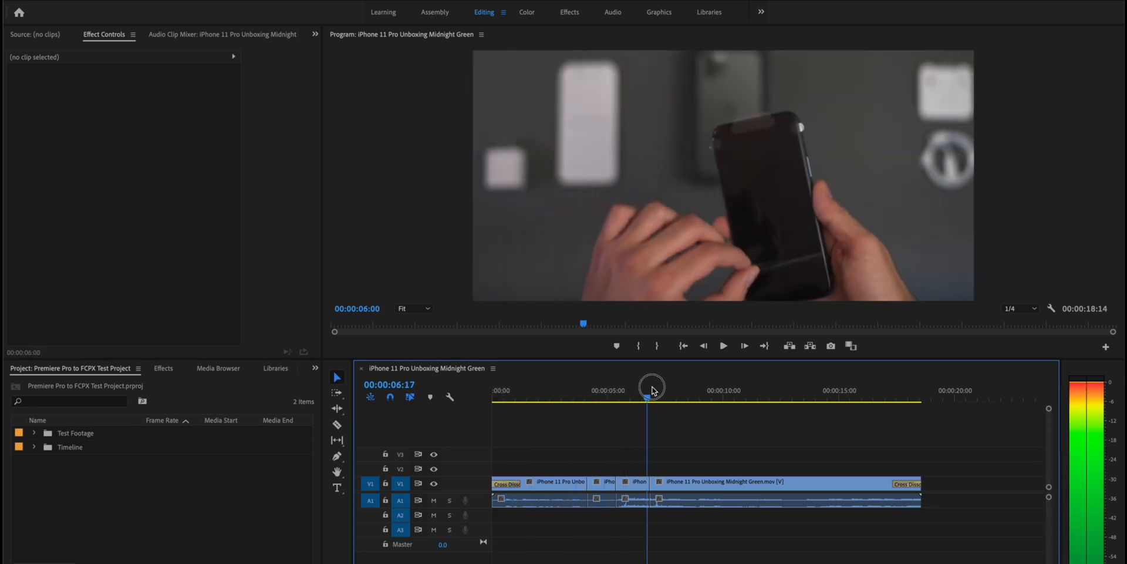
pyautogui.moveTo(650, 386); pyautogui.dragTo(680, 396)
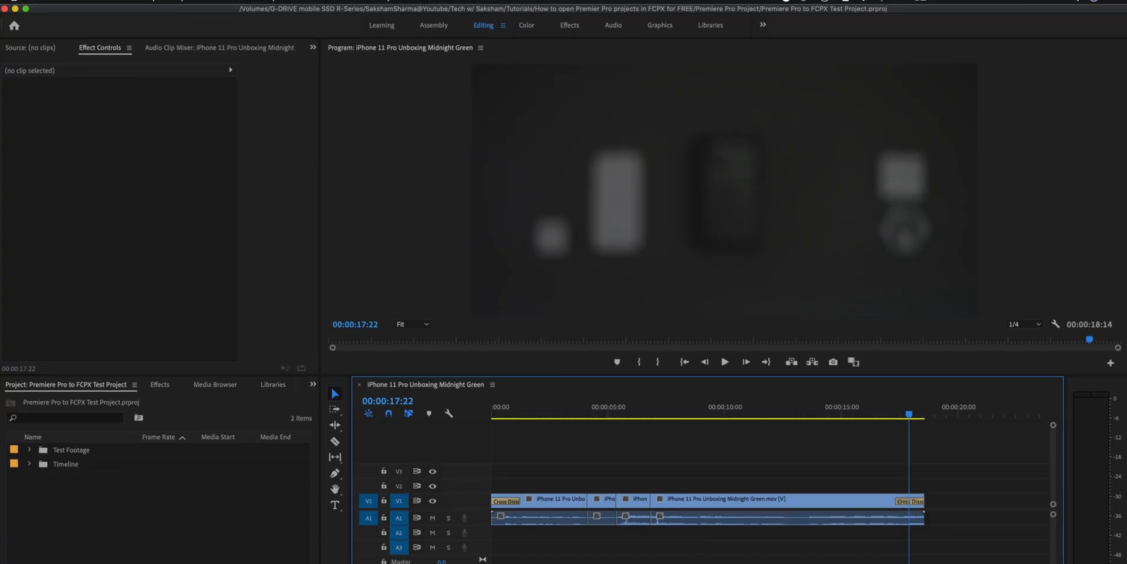
# Export the sequence as a Final Cut Pro XML named 'Premiere Pro' to the Desktop.
pyautogui.click(107, 7)
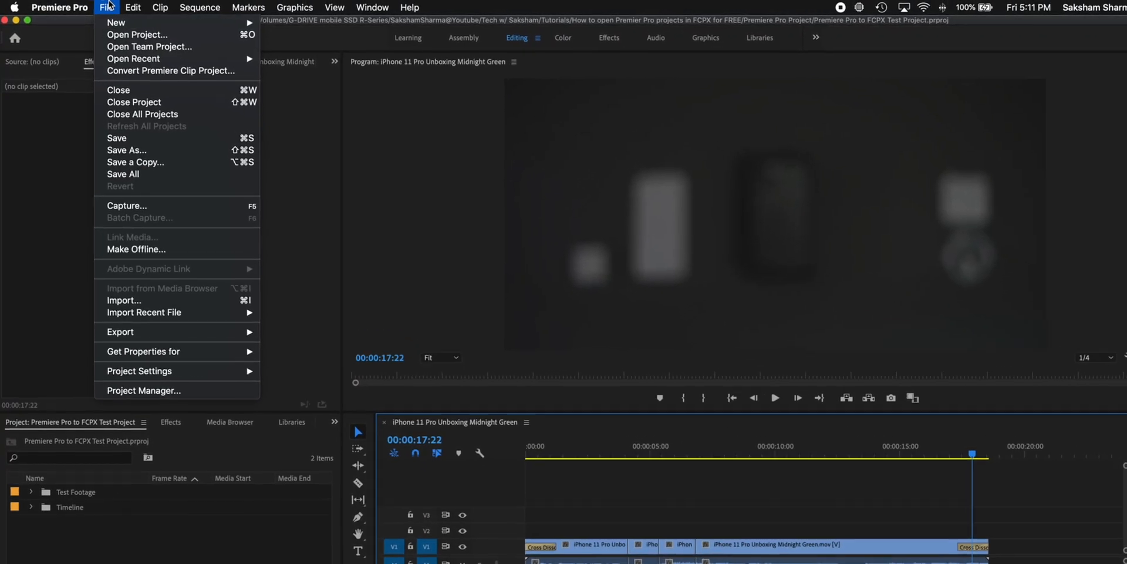
pyautogui.click(120, 331)
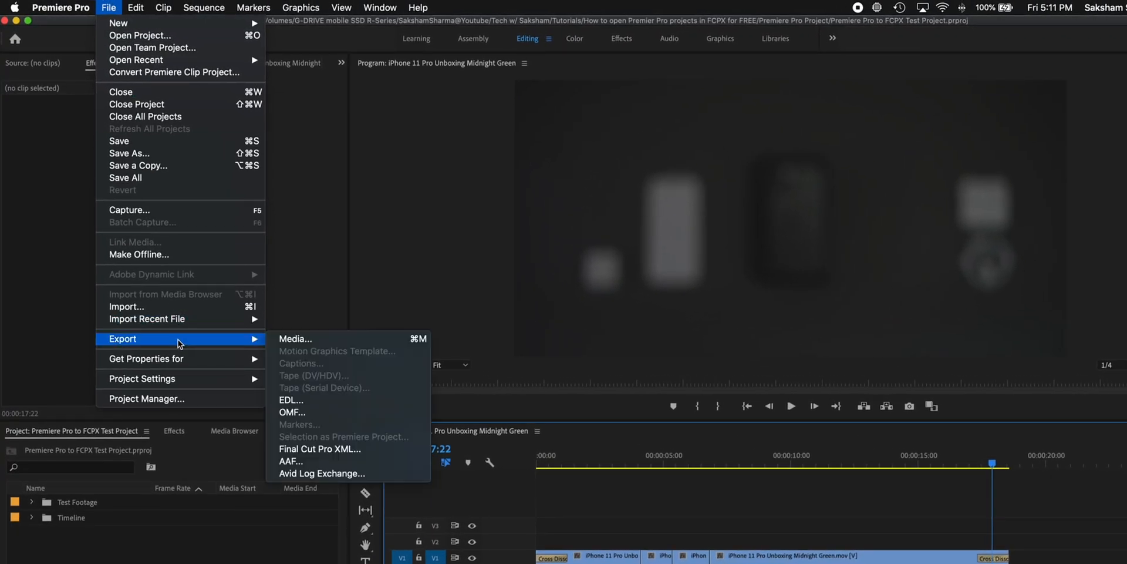
pyautogui.moveTo(315, 389)
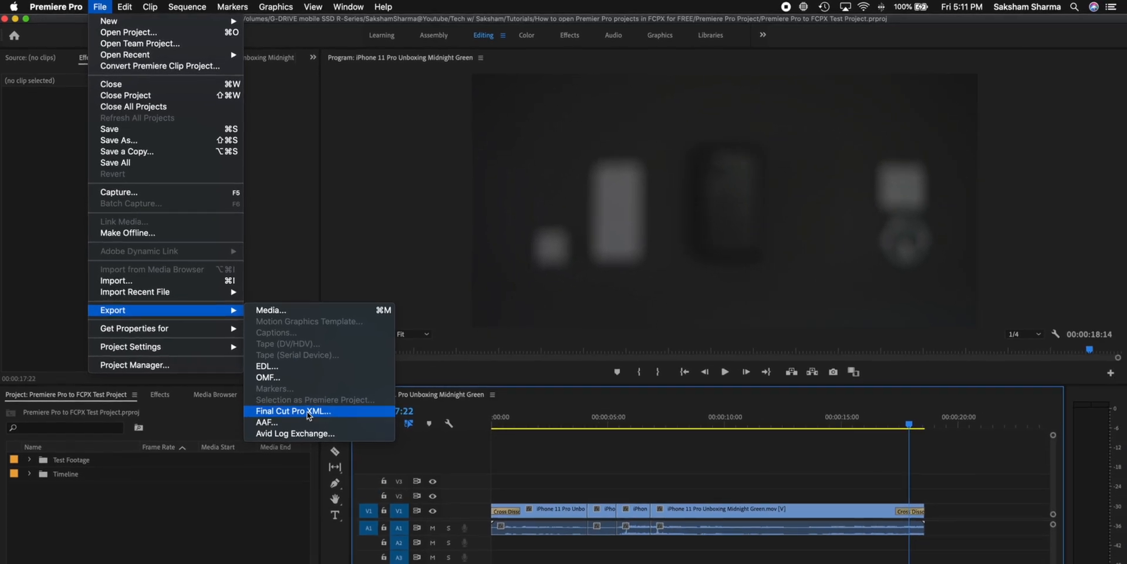
pyautogui.click(293, 411)
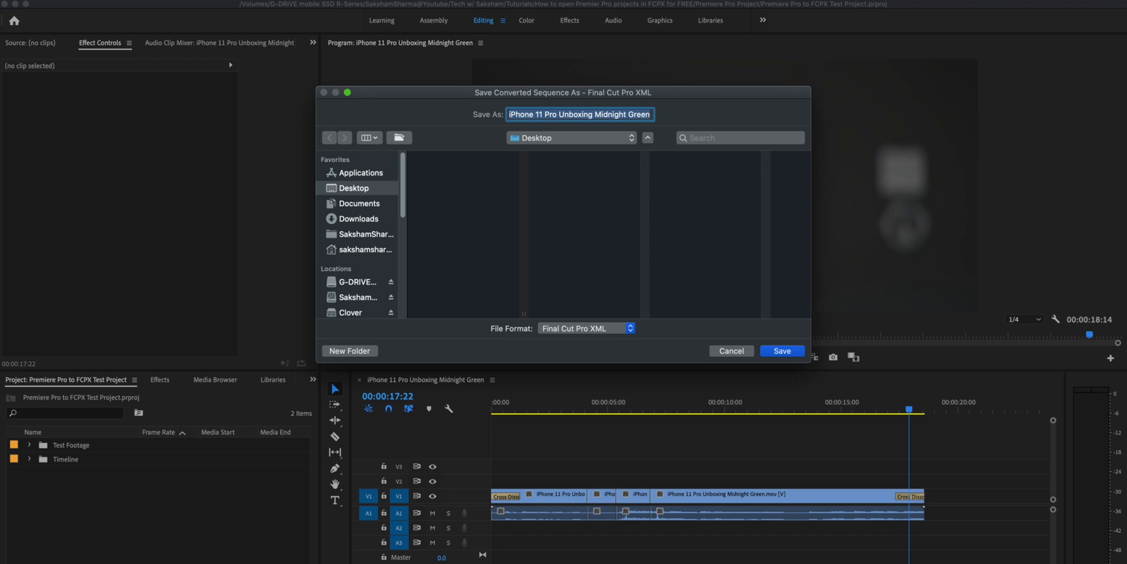
pyautogui.write('Premiere Pro')
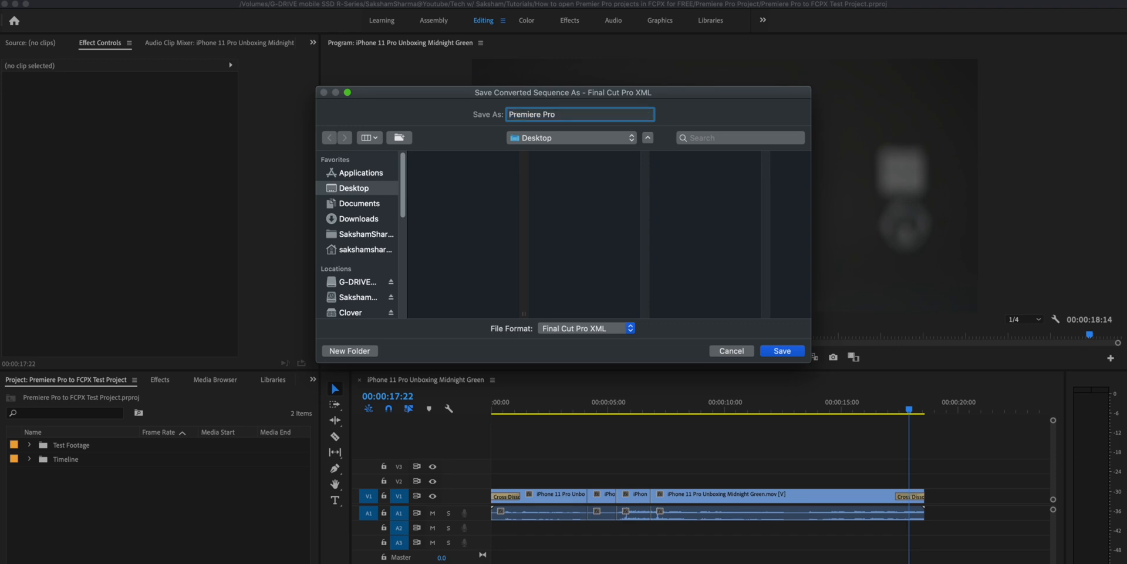
pyautogui.click(782, 352)
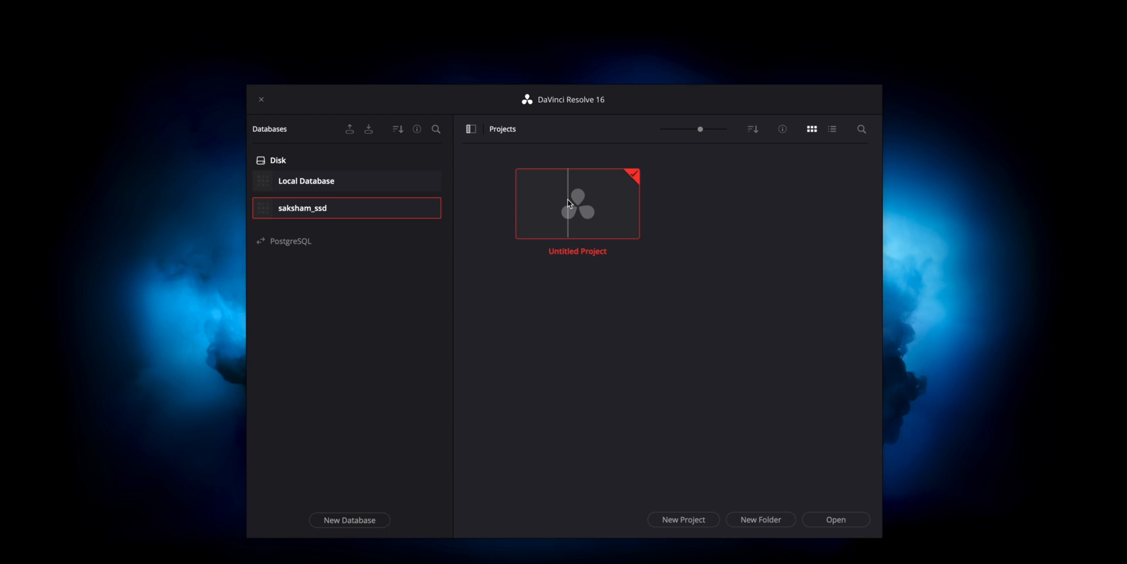
# Load the Untitled Project from Resolve's Project Manager.
pyautogui.doubleClick(577, 203)
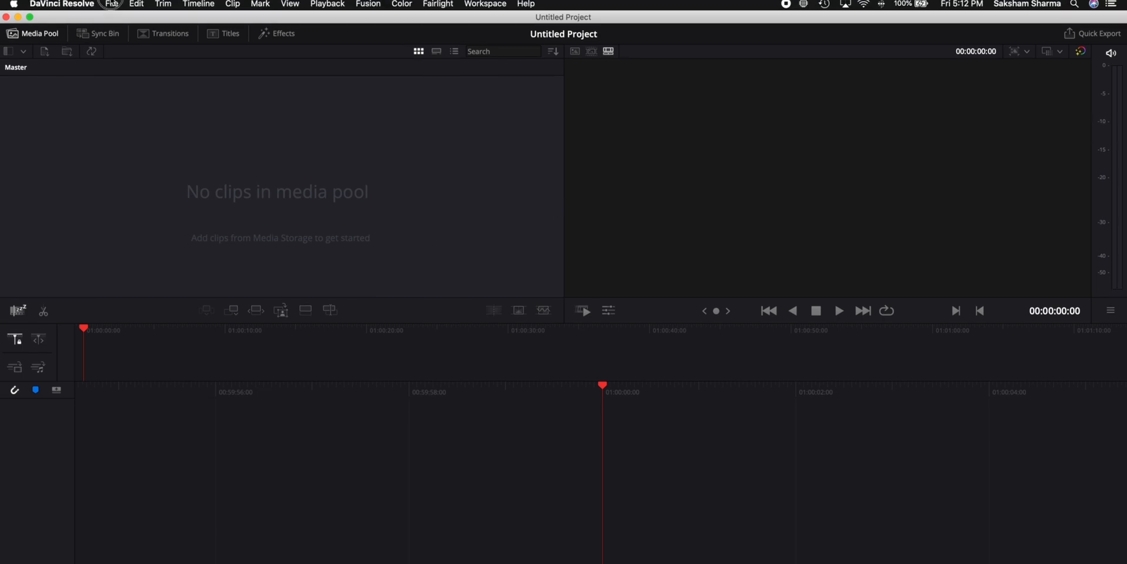
pyautogui.click(111, 4)
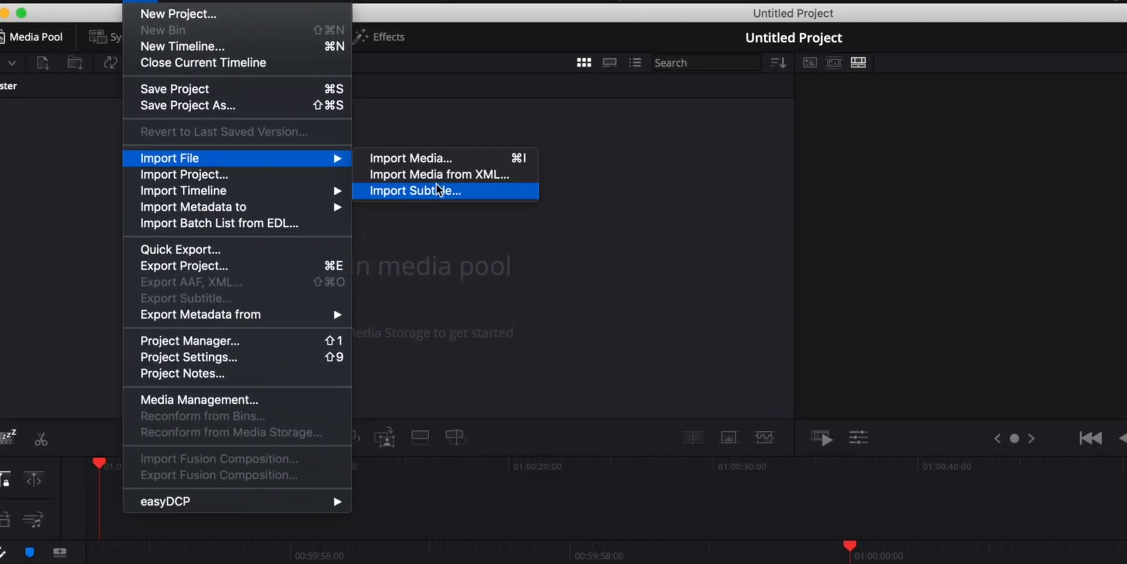
pyautogui.moveTo(183, 190)
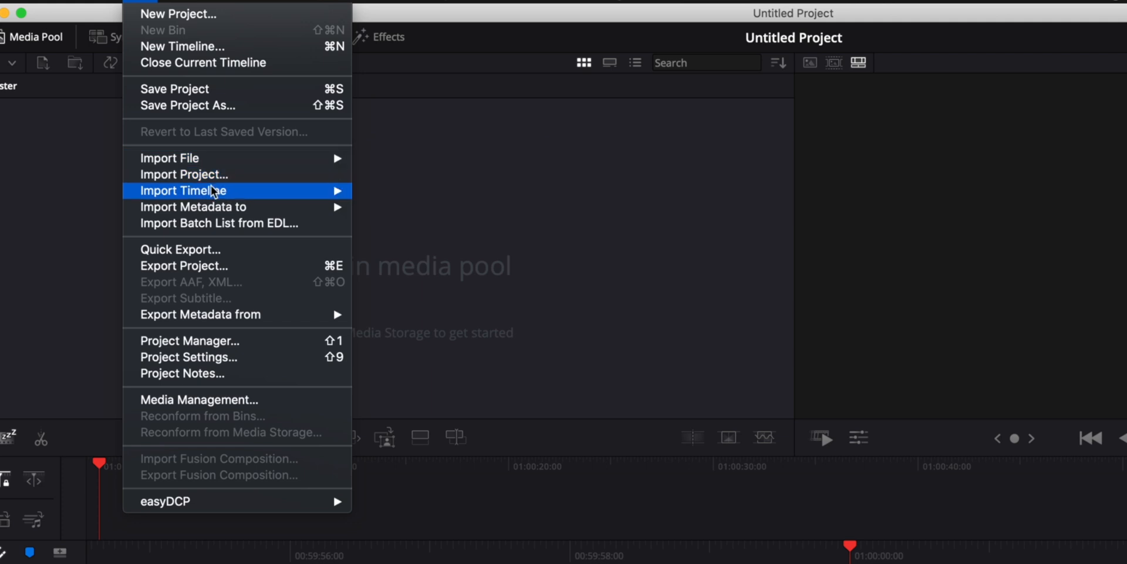
pyautogui.moveTo(216, 190)
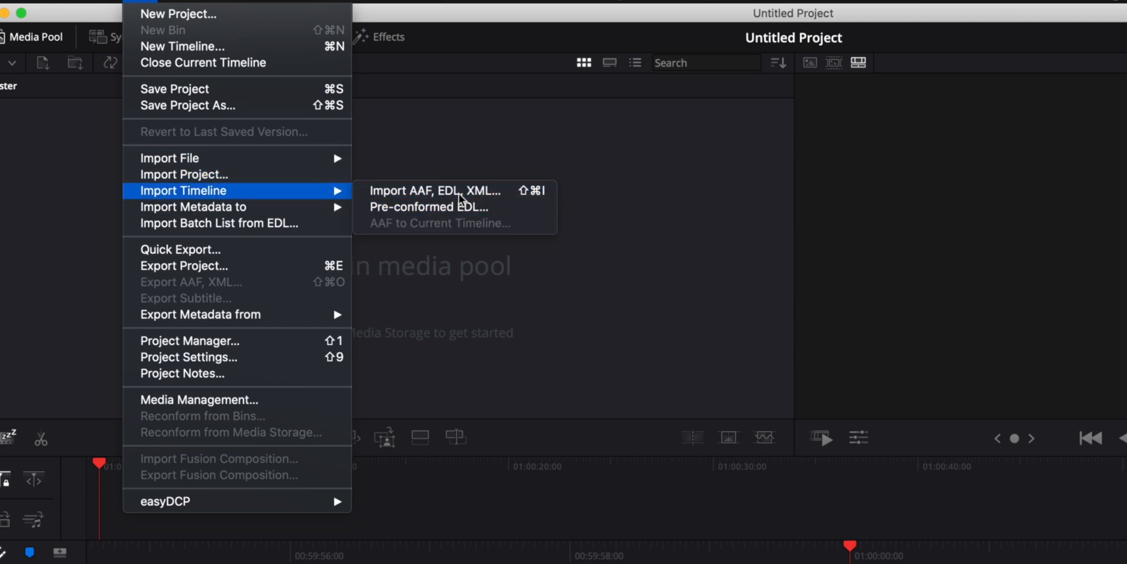
# Import Premiere Pro XML.xml as a timeline with mixed frame rate format Final Cut Pro X.
pyautogui.click(435, 191)
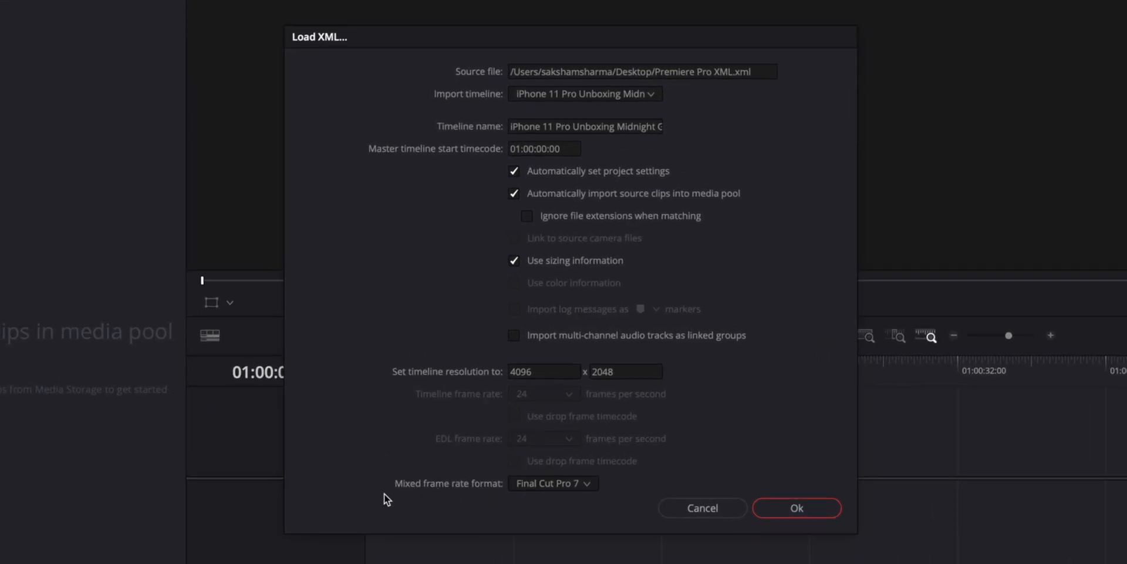
pyautogui.click(552, 482)
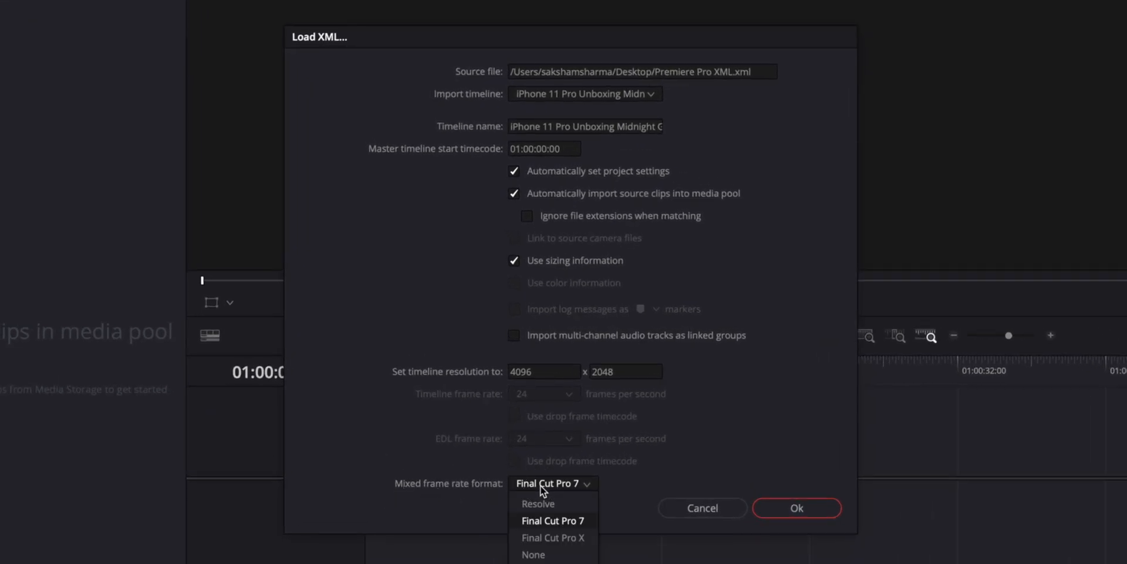
pyautogui.moveTo(553, 537)
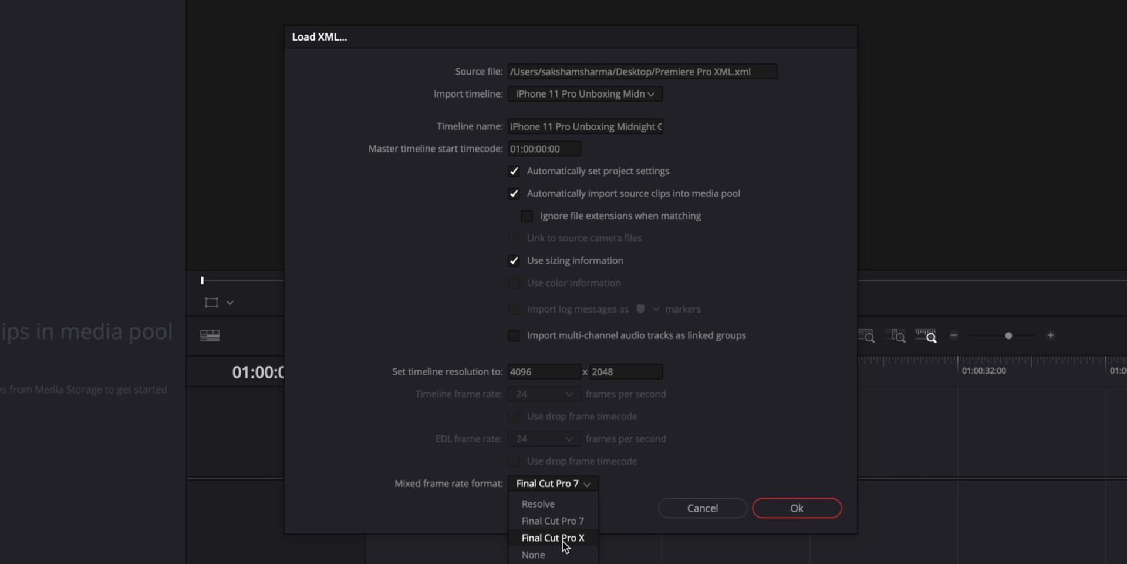
pyautogui.click(553, 536)
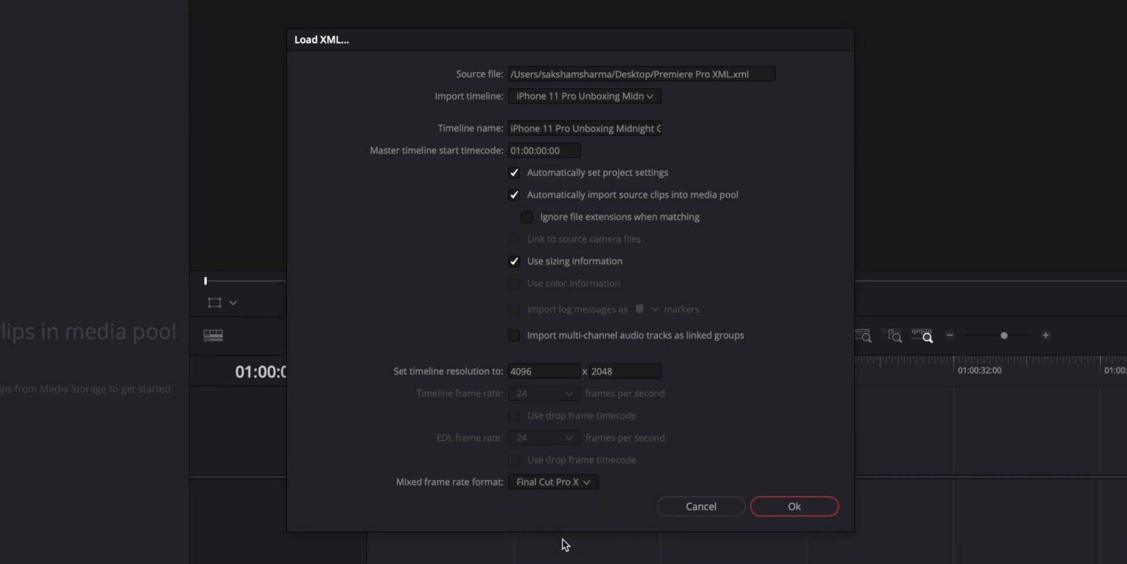
pyautogui.click(794, 505)
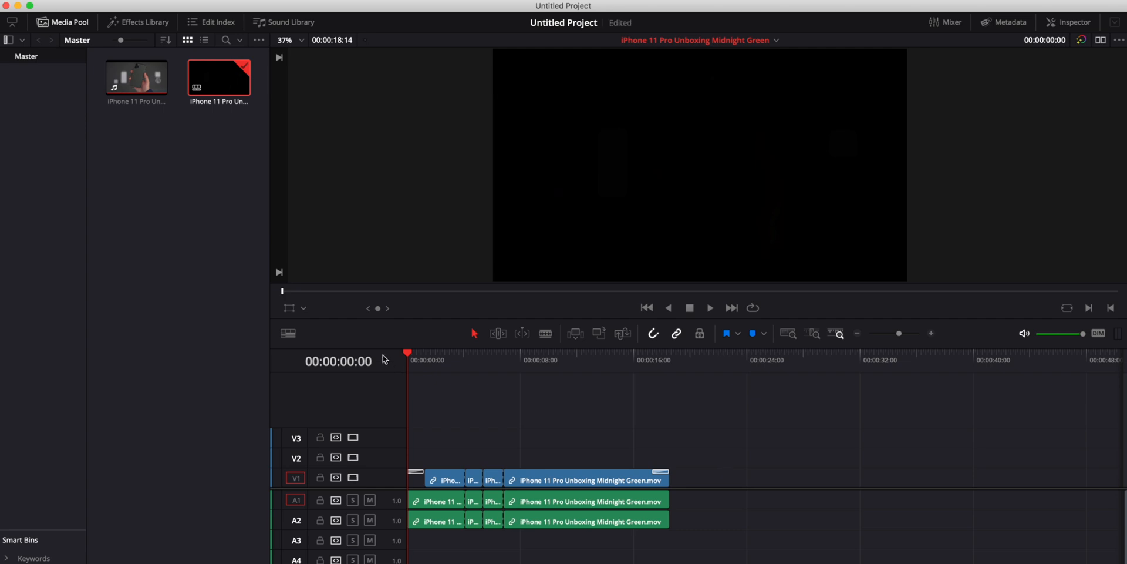
pyautogui.click(709, 307)
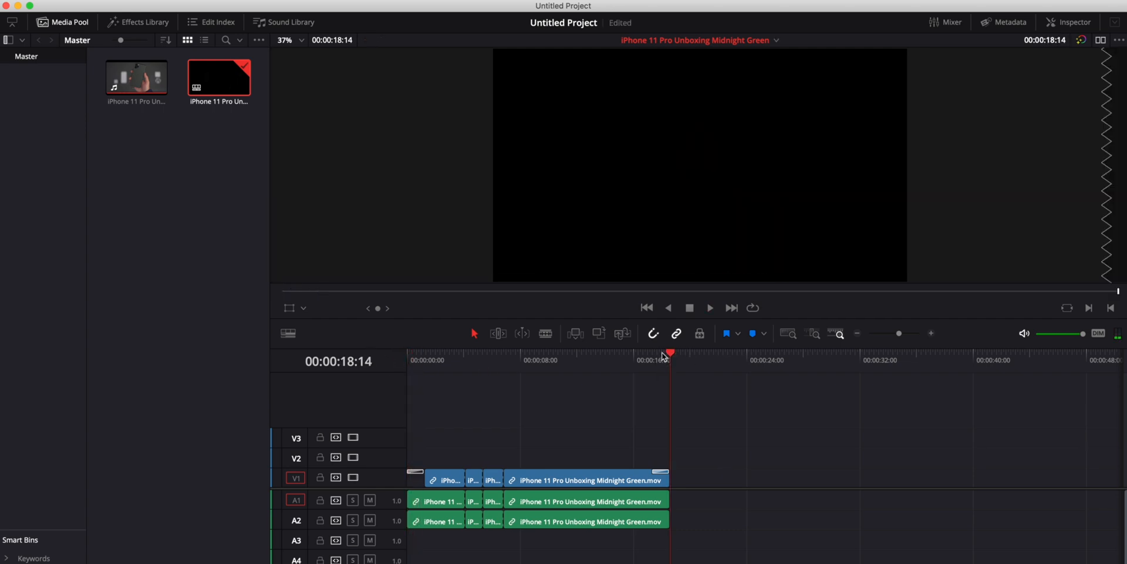
pyautogui.click(466, 359)
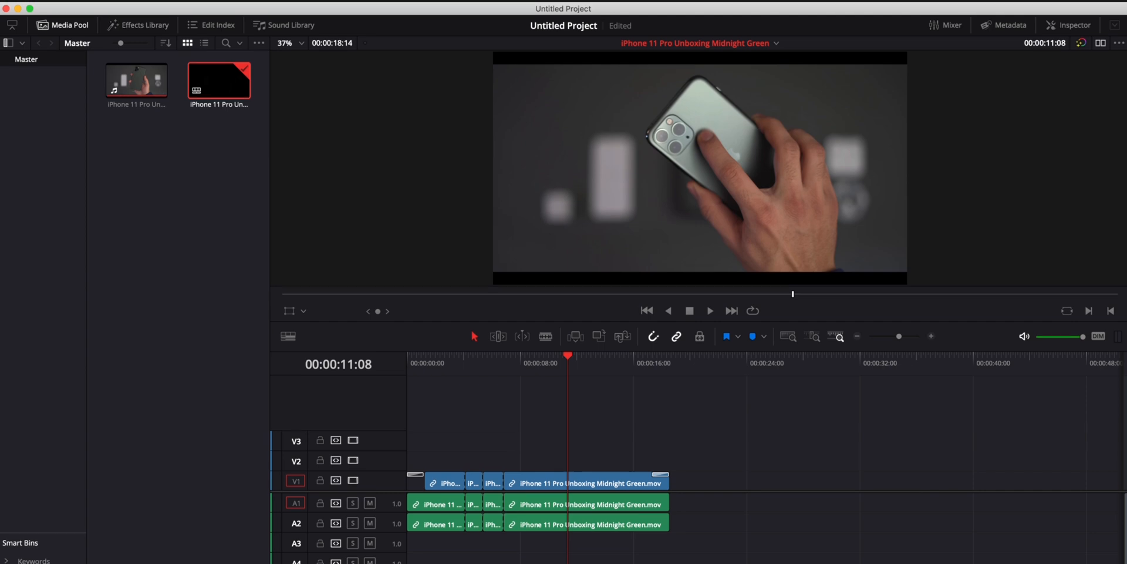
pyautogui.click(111, 7)
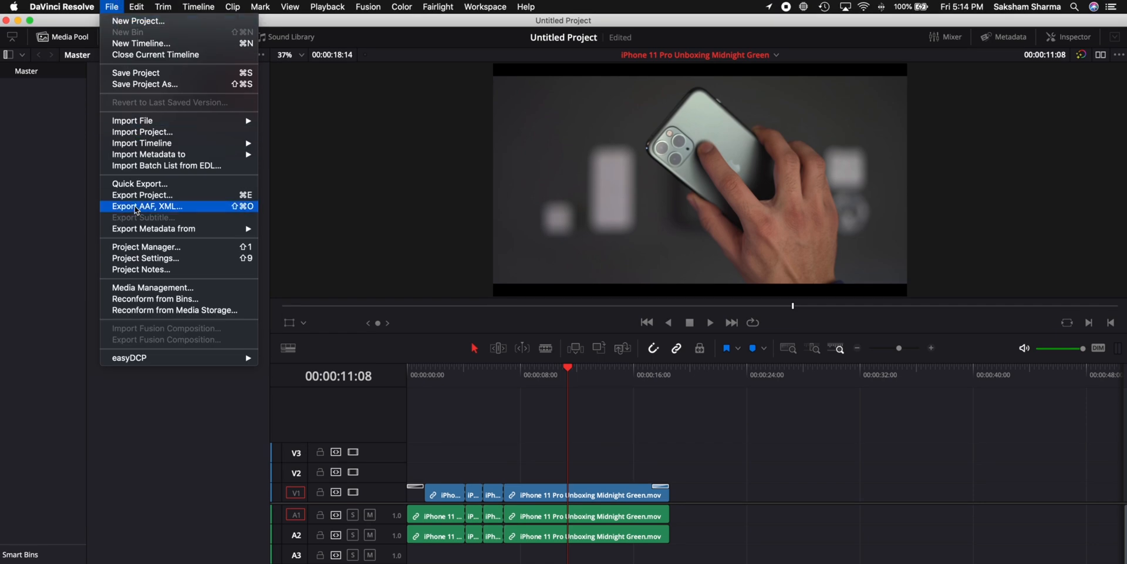
# Export the timeline to the Desktop as an FCPXML 1.8 file named 'xml'.
pyautogui.click(148, 206)
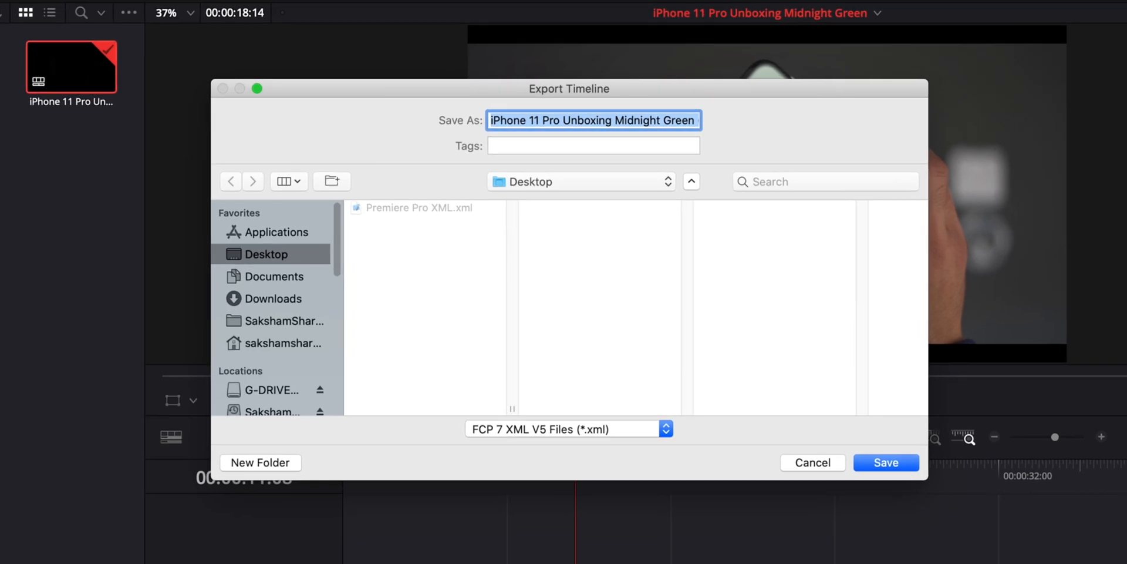
pyautogui.write('xml')
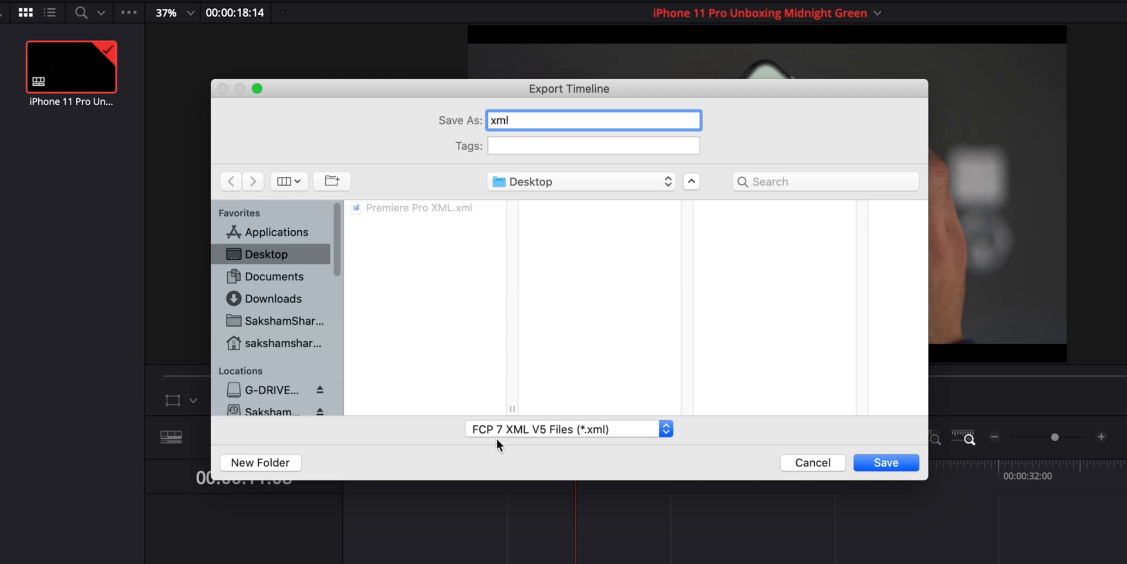
pyautogui.click(568, 429)
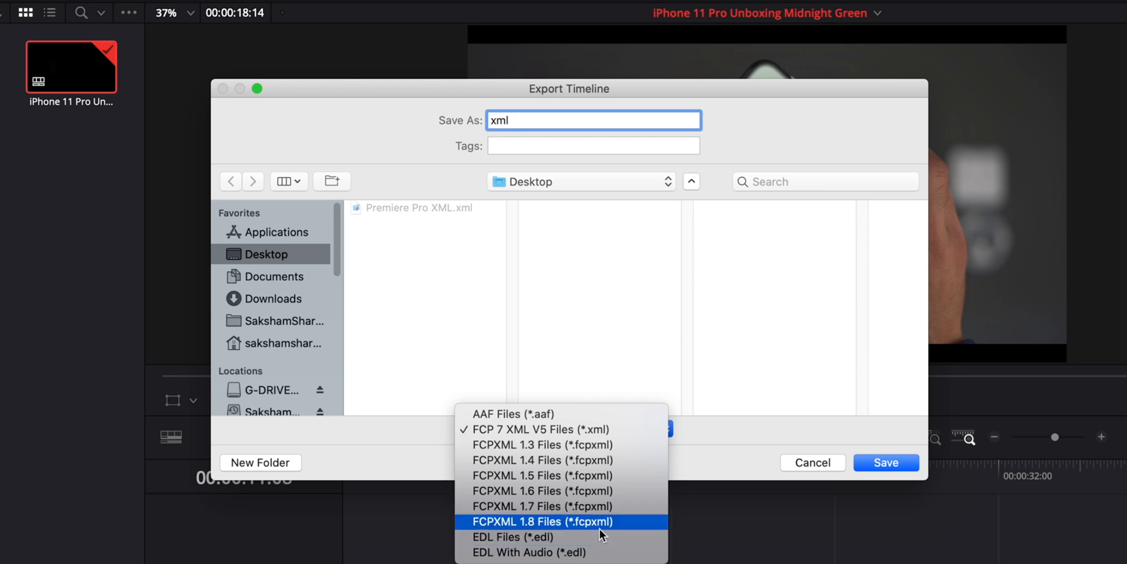
pyautogui.click(540, 521)
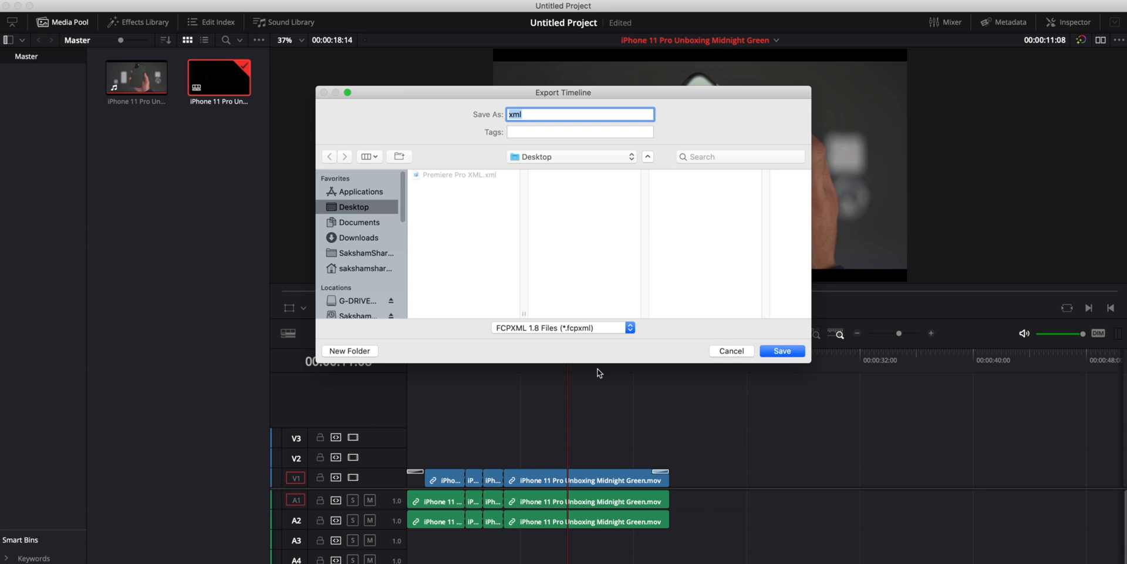
pyautogui.click(730, 351)
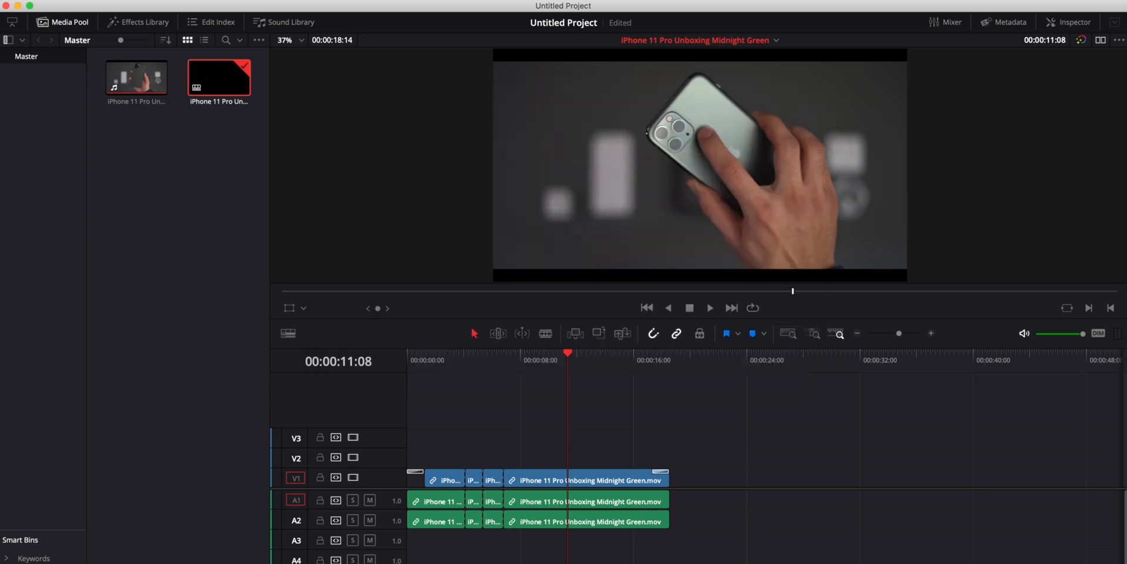
pyautogui.moveTo(581, 366)
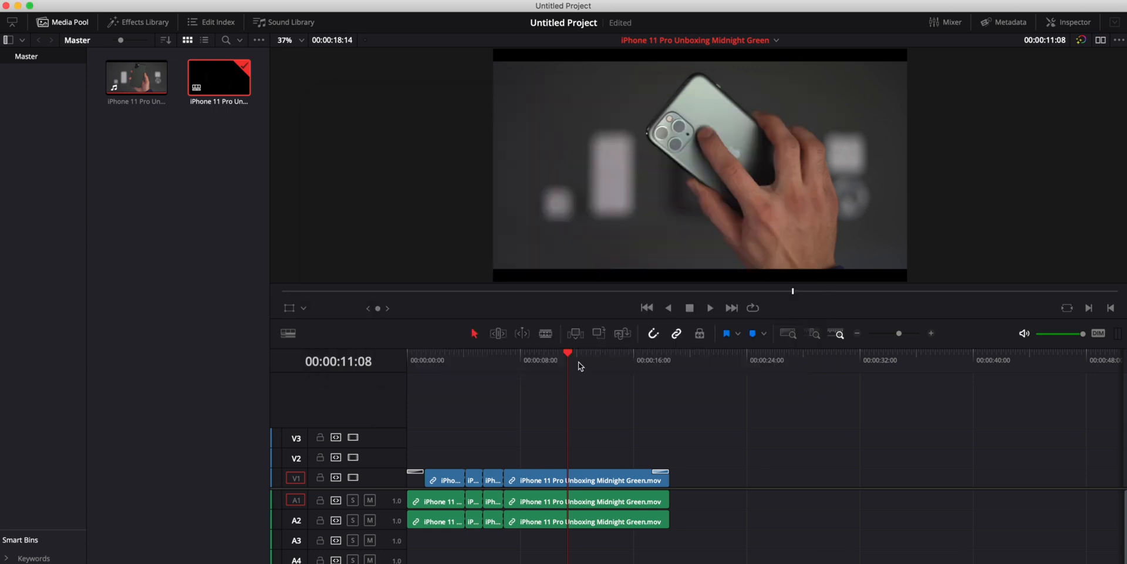
pyautogui.click(7, 6)
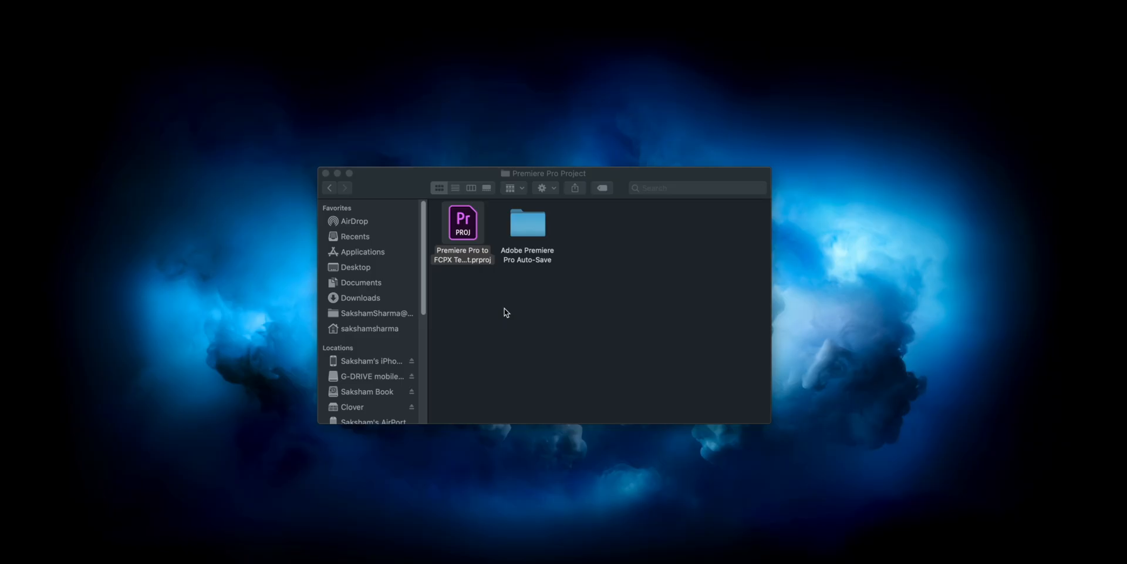
# Confirm xml.fcpxml sits on the Desktop, then switch to Final Cut Pro X.
pyautogui.click(463, 222)
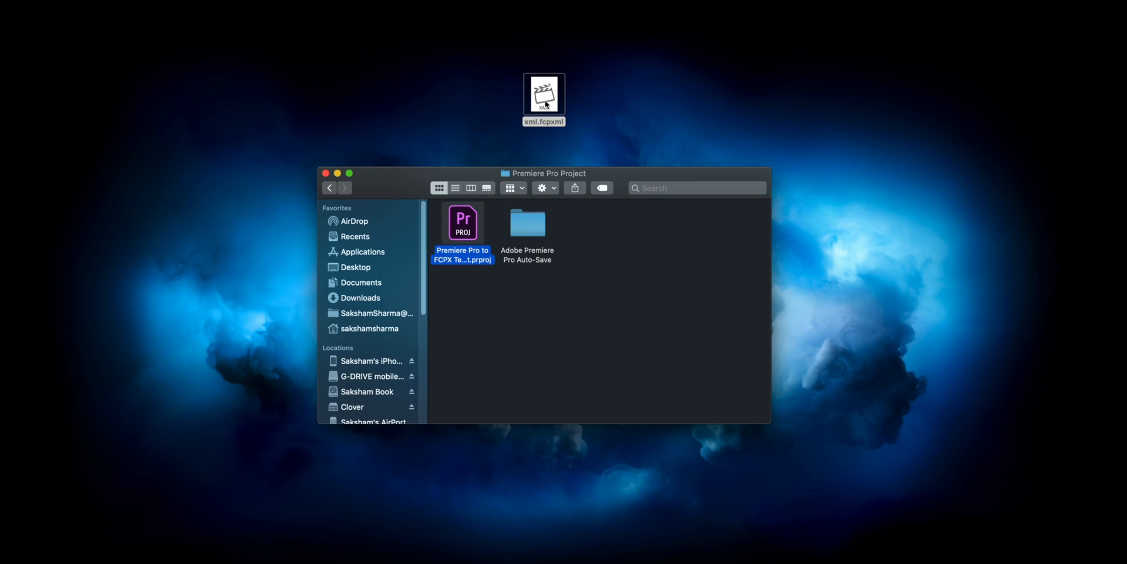
pyautogui.press('cmd+space')
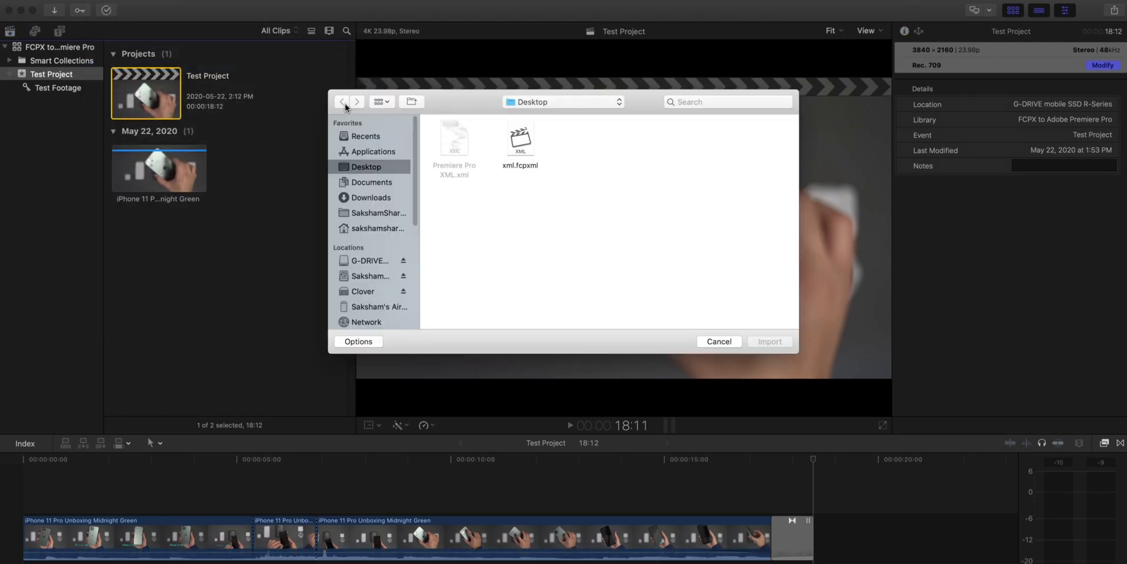
# Import xml.fcpxml from the Desktop into Final Cut Pro X.
pyautogui.click(453, 140)
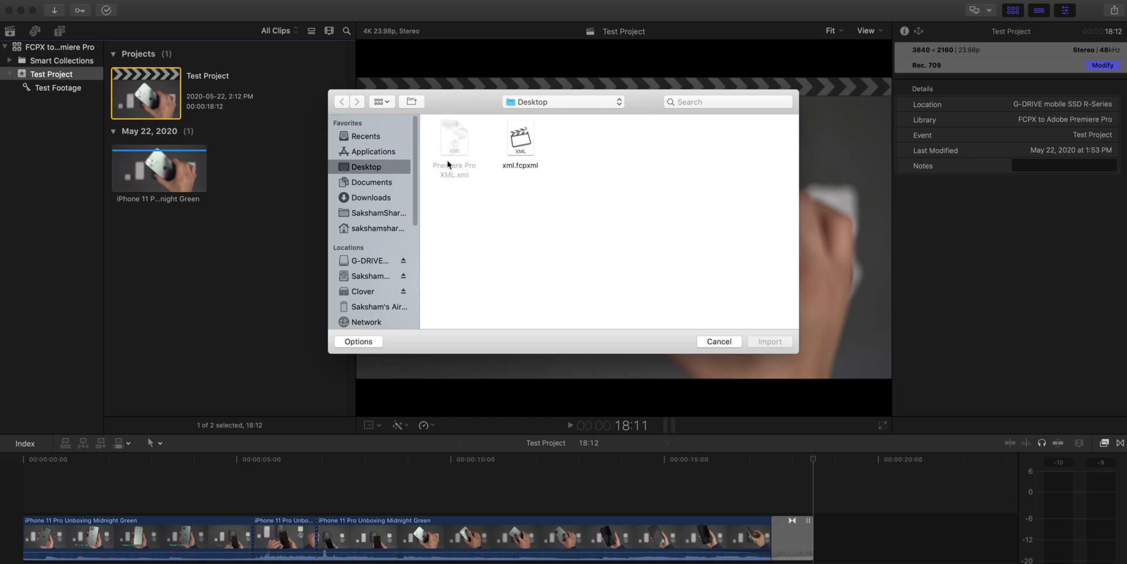
pyautogui.moveTo(448, 159)
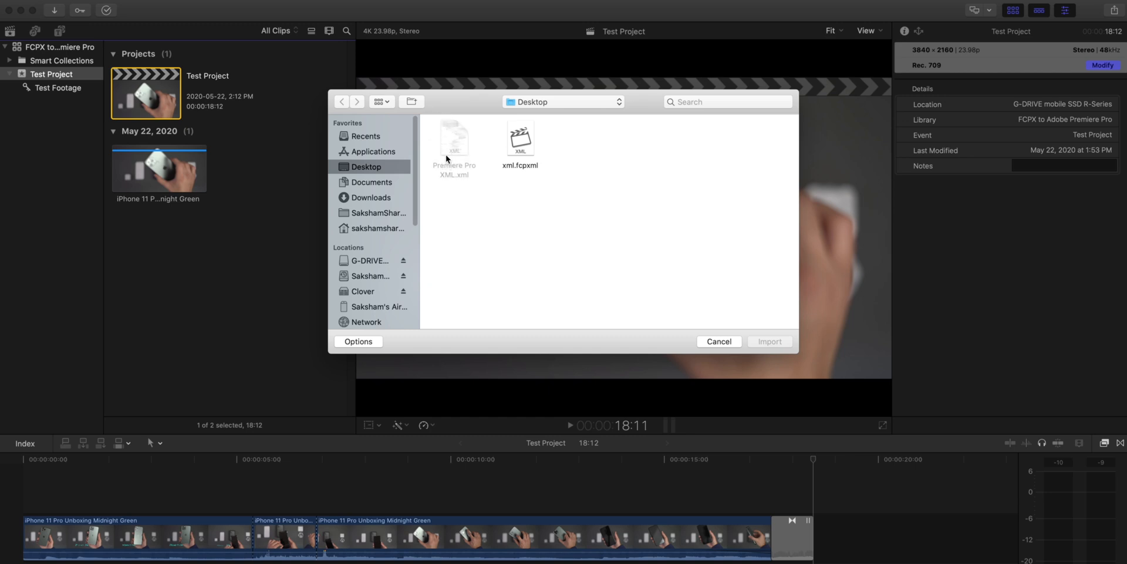
pyautogui.click(520, 138)
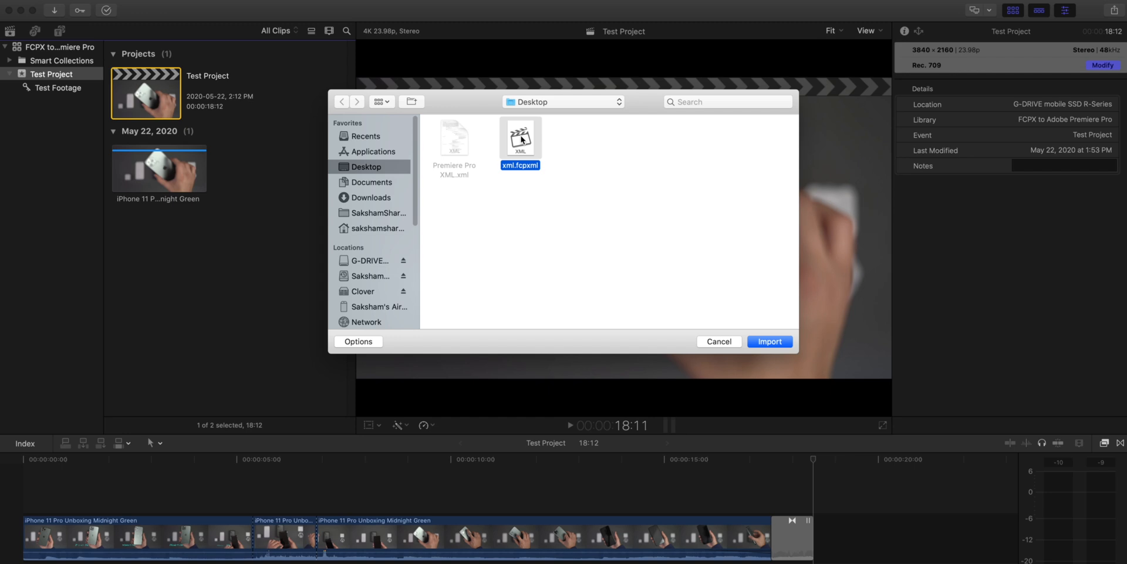
pyautogui.click(768, 341)
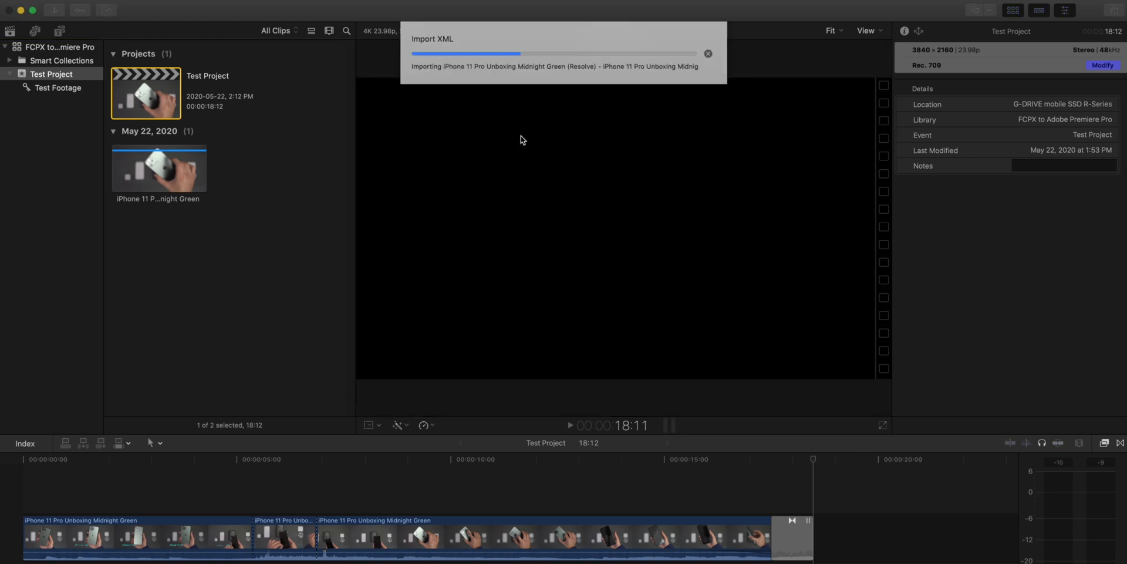